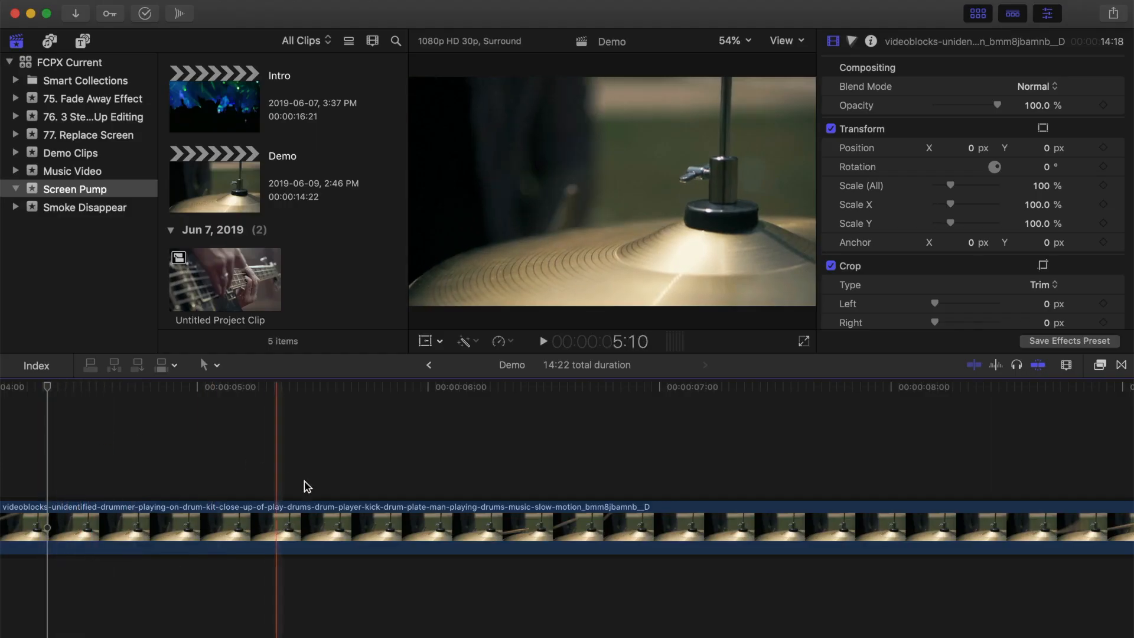
Select the drum clip at the cymbal hit and enable the on-screen Transform controls.
left_click(504, 527)
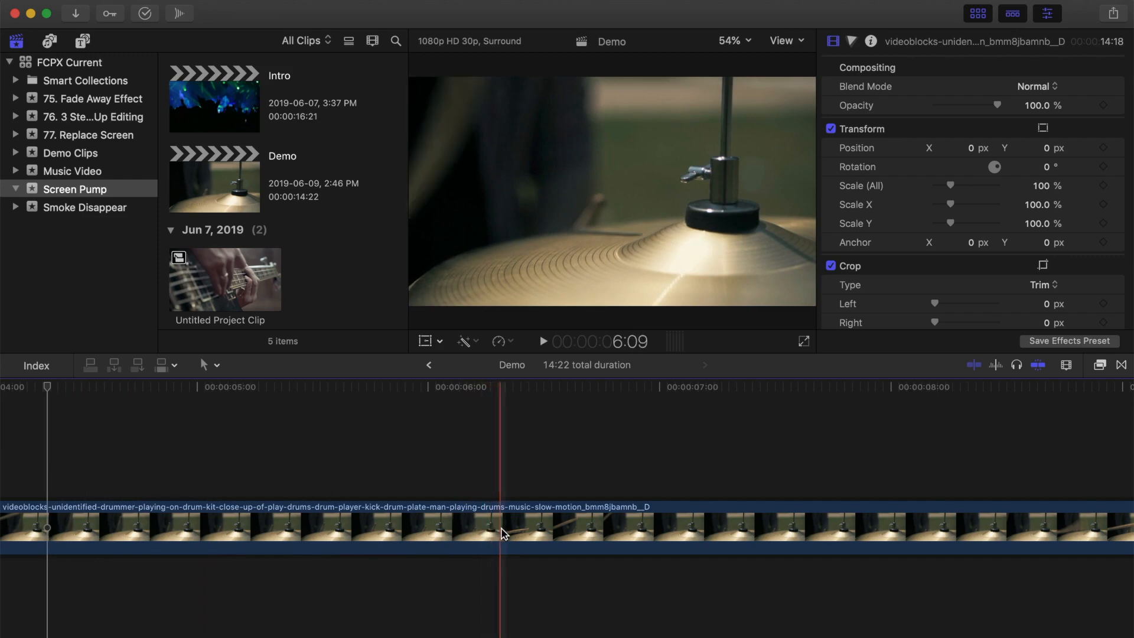
left_click(508, 527)
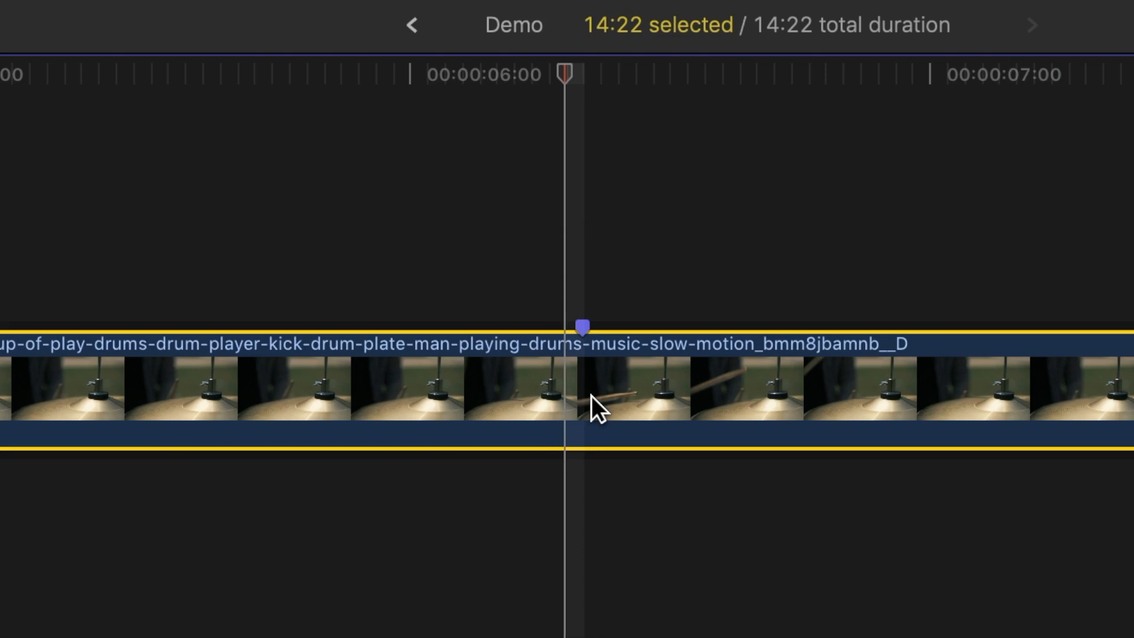
left_click(258, 497)
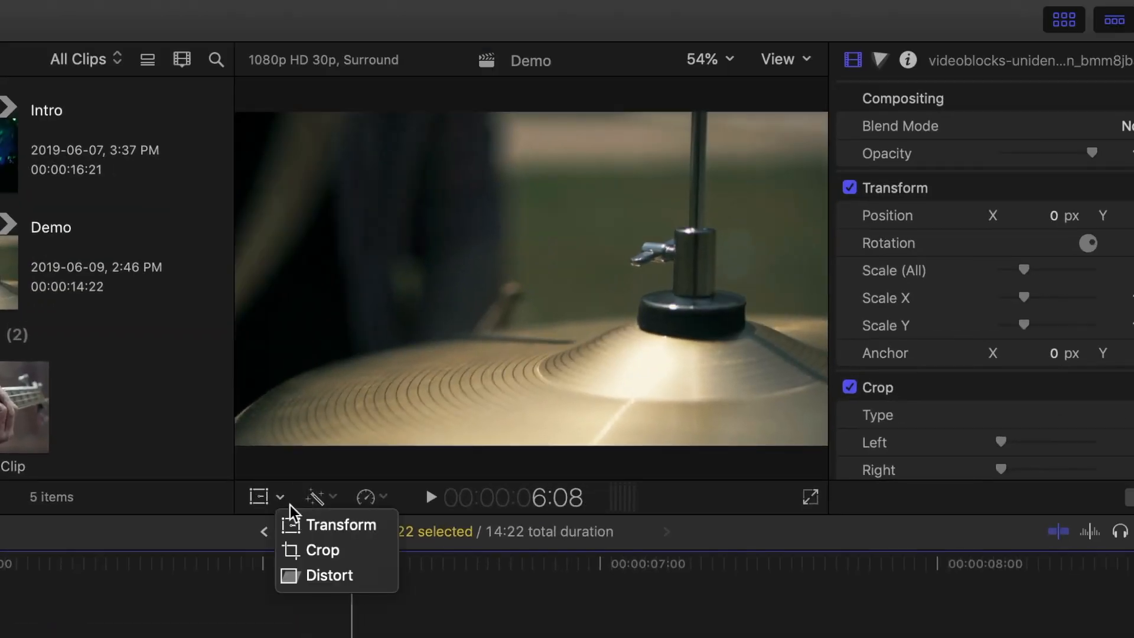
mouse_move(337, 525)
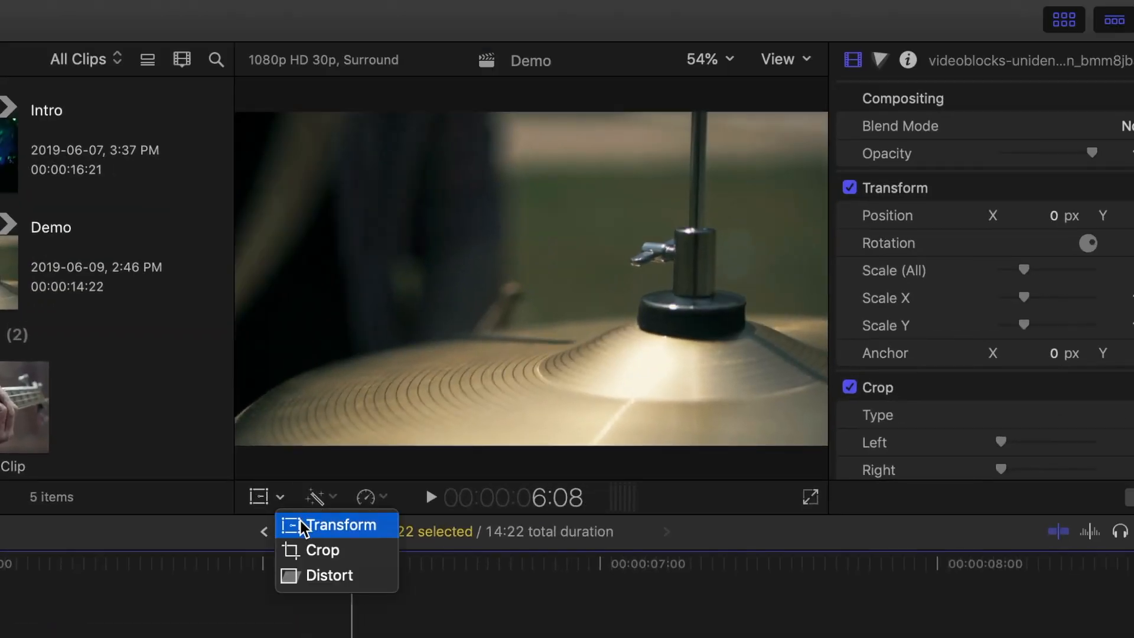
left_click(342, 525)
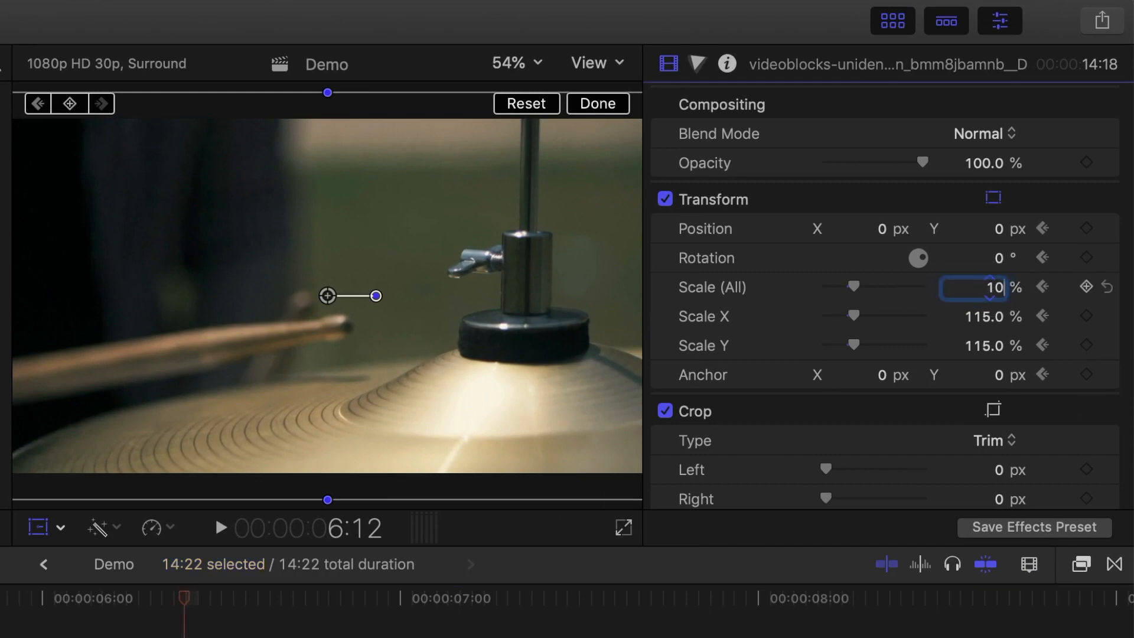
Set the clip's Scale back to 100% a few frames after the 115% keyframe.
type("100")
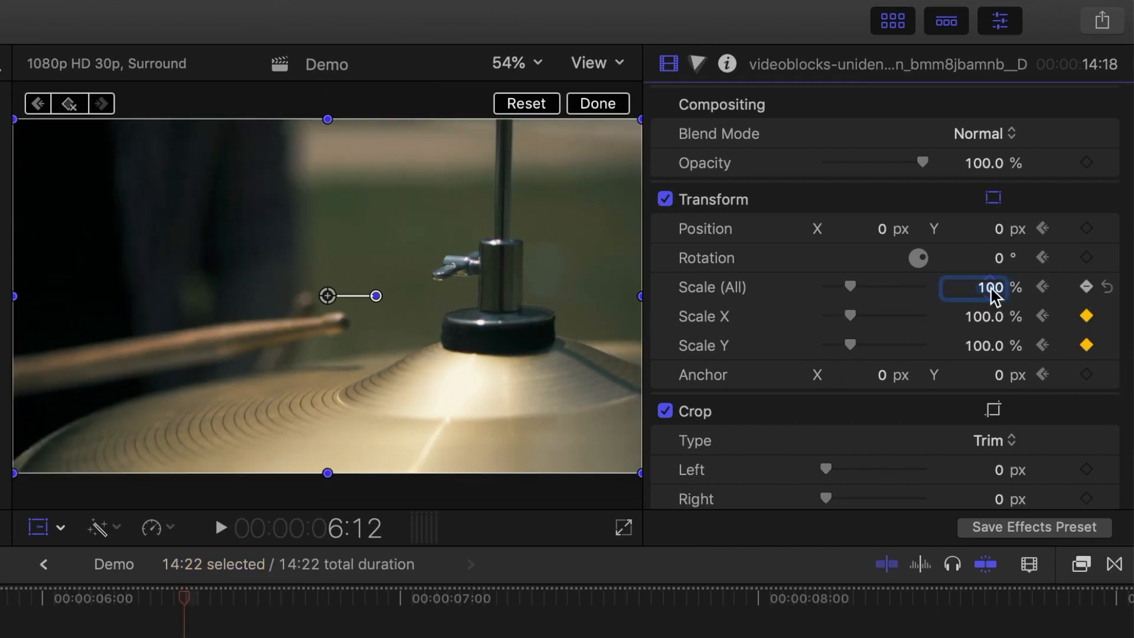
left_click(597, 104)
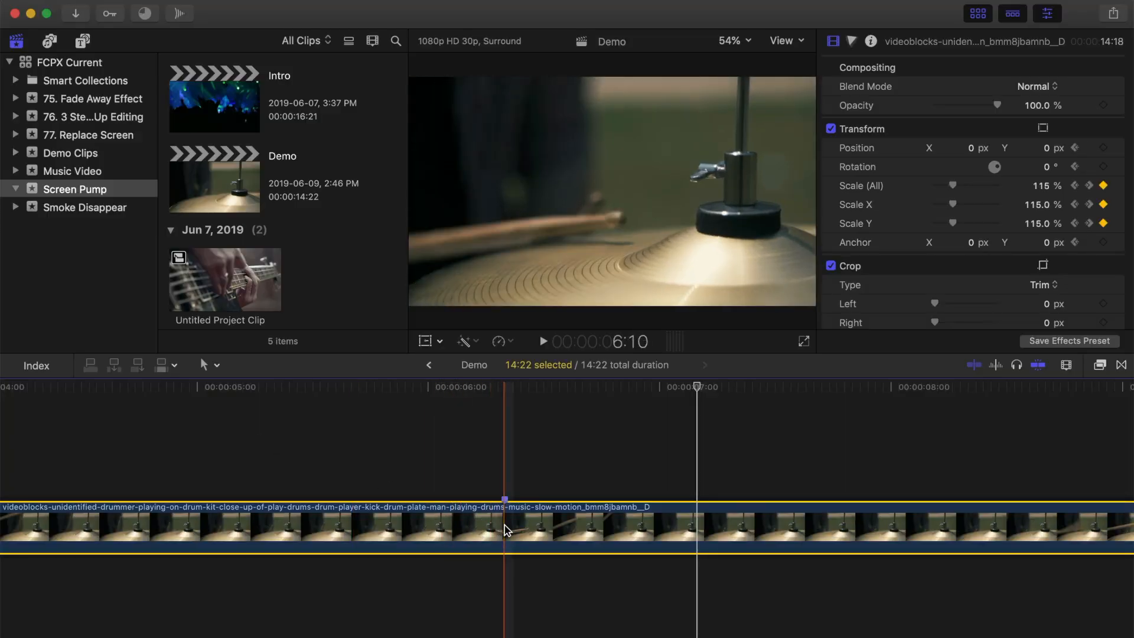
Show Video Animation and move the last 100% scale keyframe to 06:13.
key("ctrl+v")
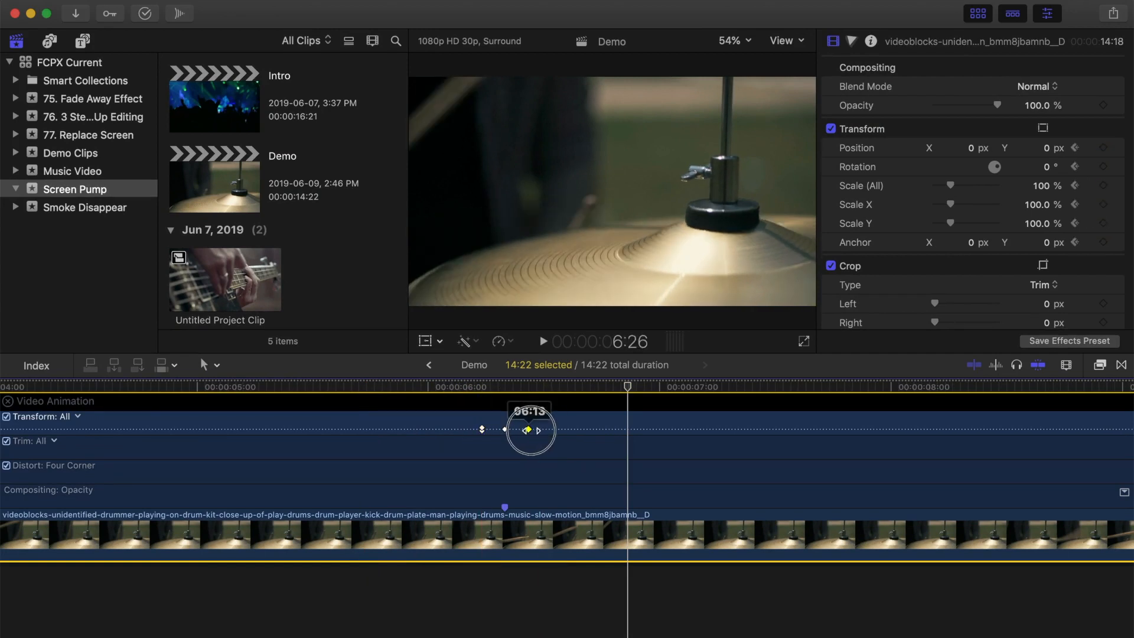
left_click(543, 340)
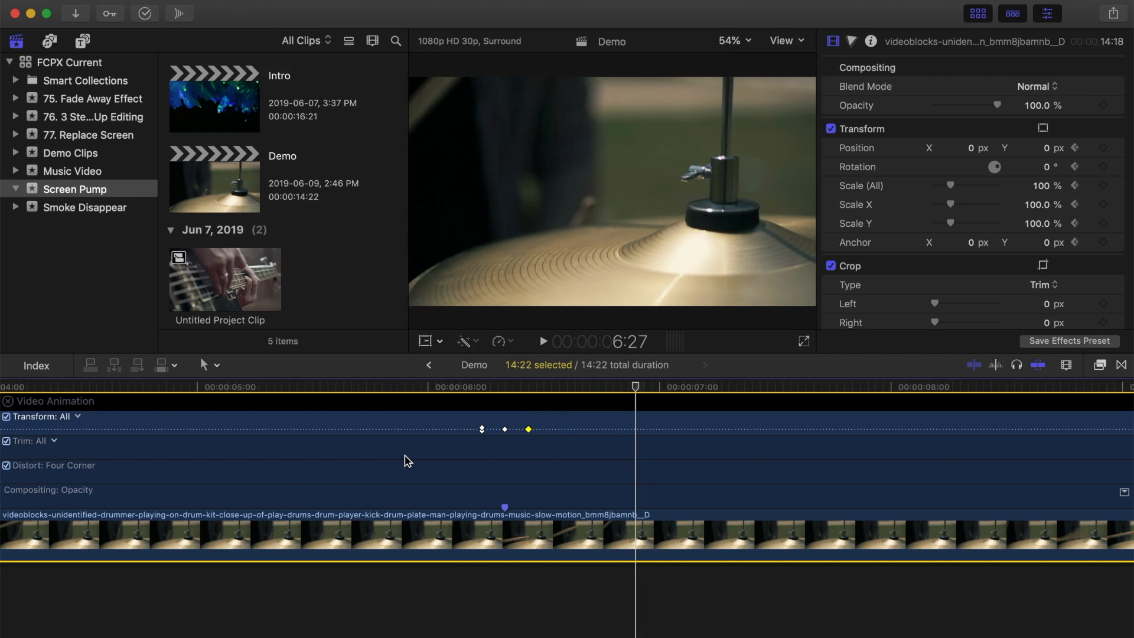
left_click(512, 395)
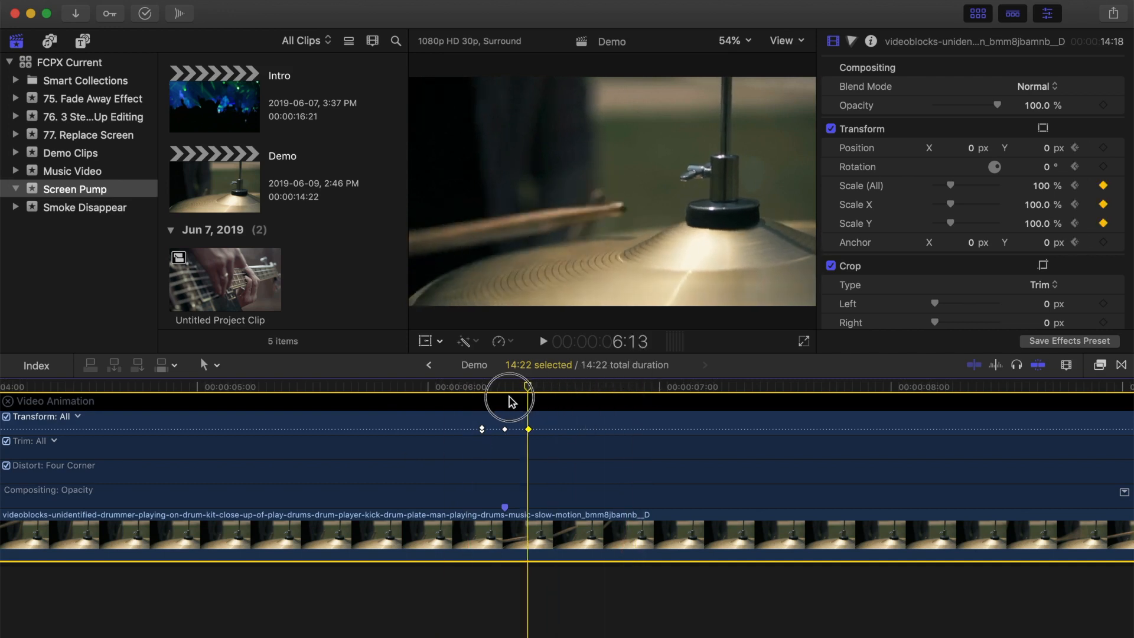
Apply the Zoom blur effect from the Blur category to the drum clip.
left_click(1097, 371)
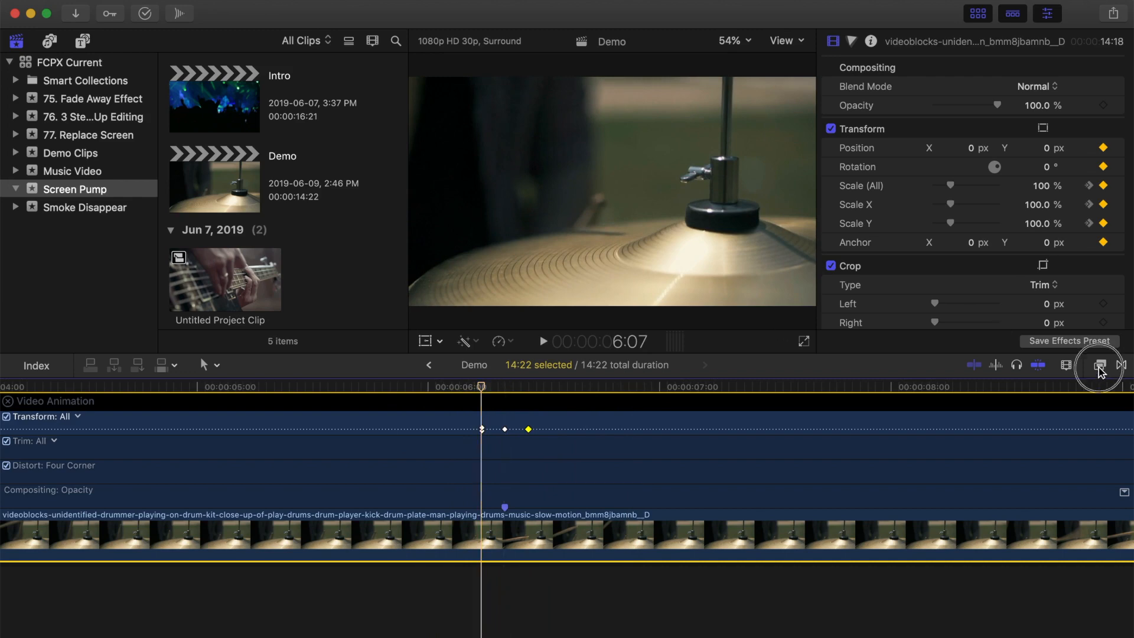
left_click(1098, 367)
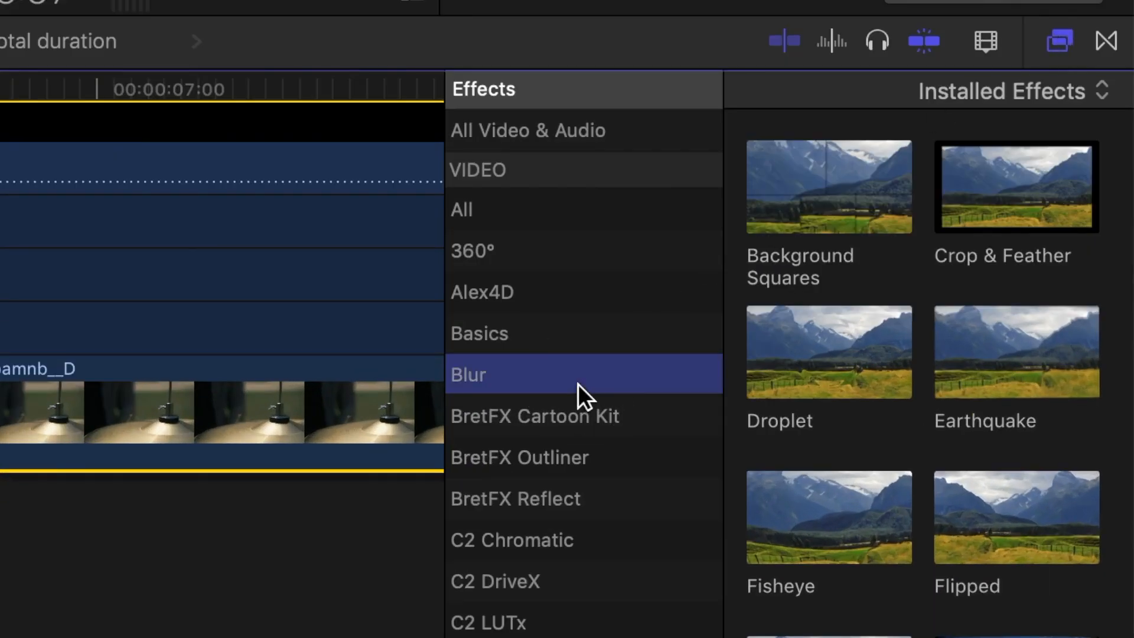
scroll("down", 3)
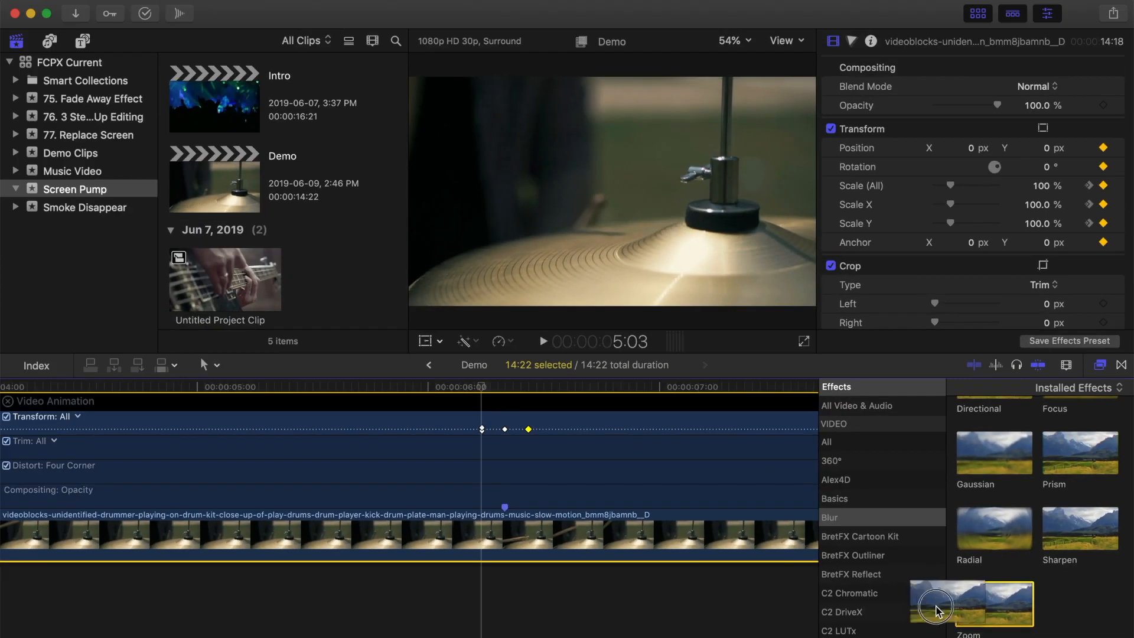
double_click(995, 604)
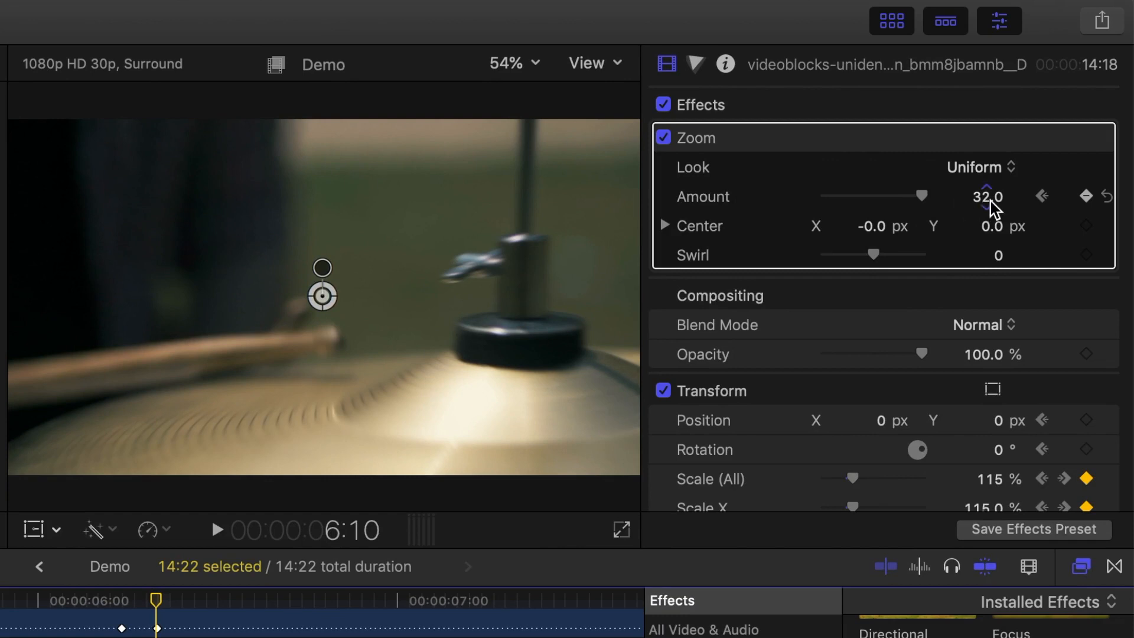
Set the Zoom blur Amount to 75 at the middle keyframe.
double_click(989, 198)
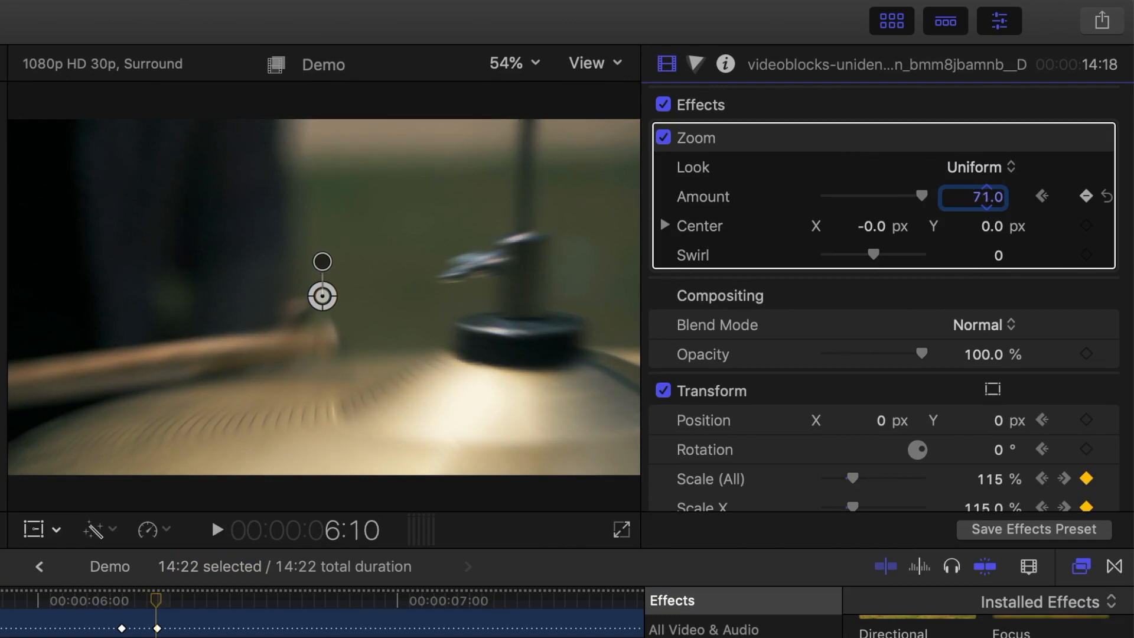
type("75.0")
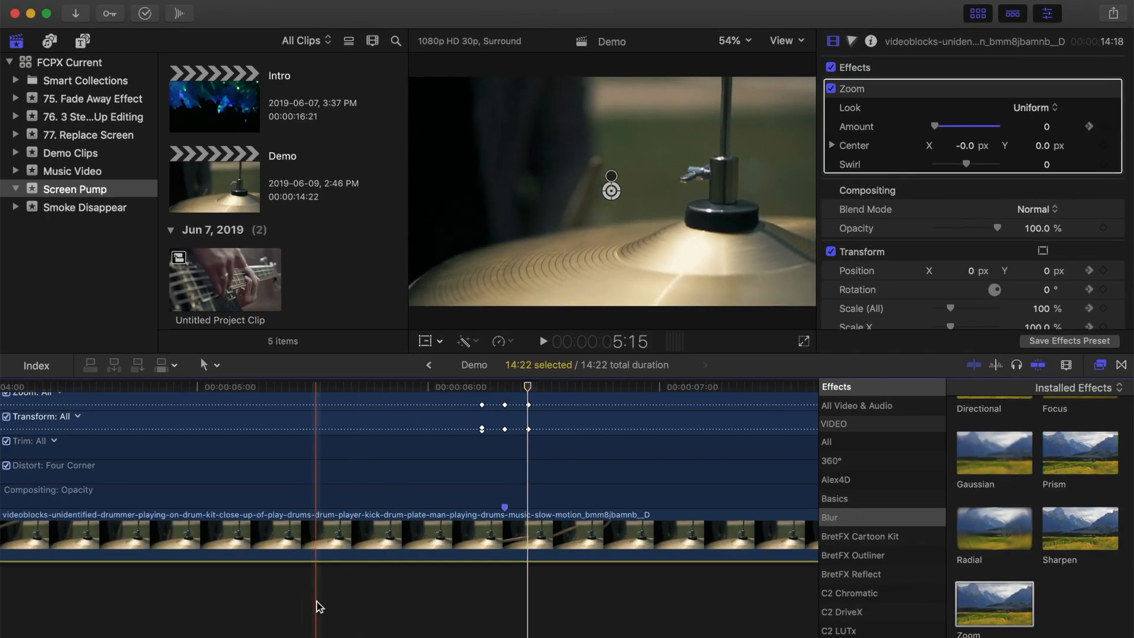
Browse the effect categories past Blur to locate the Wave effect for the clip.
left_click(543, 340)
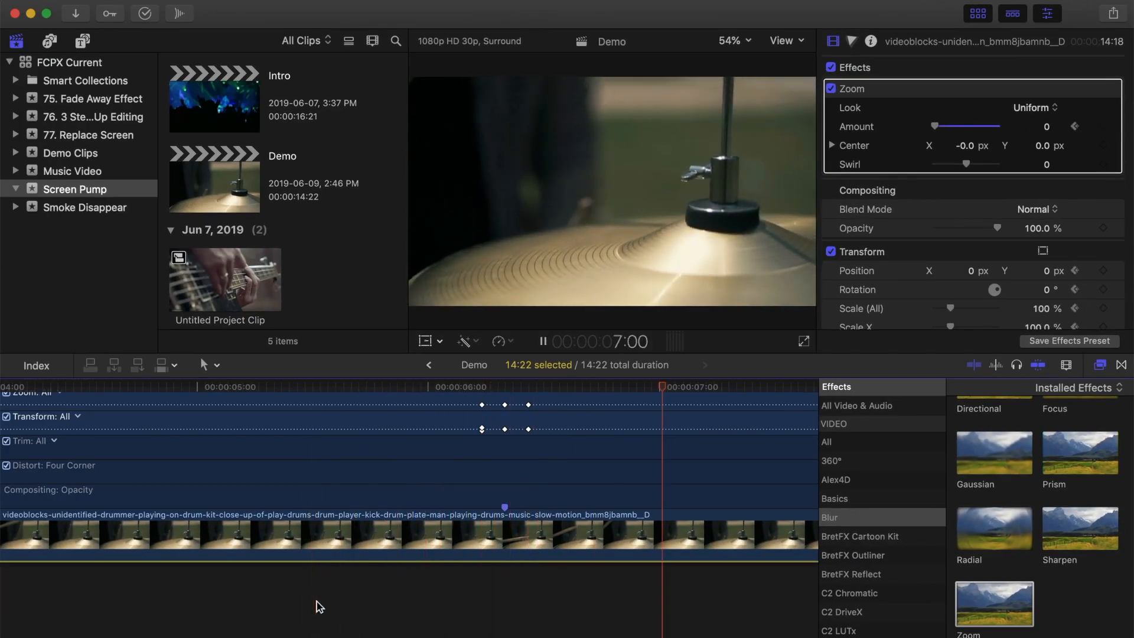
left_click(492, 388)
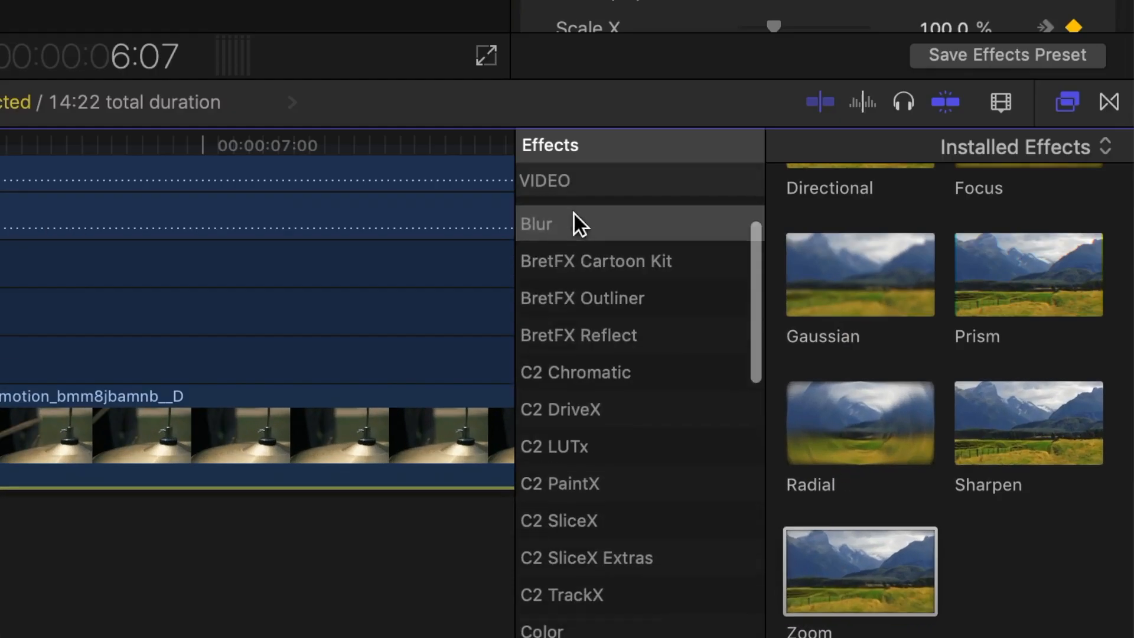
left_click(559, 292)
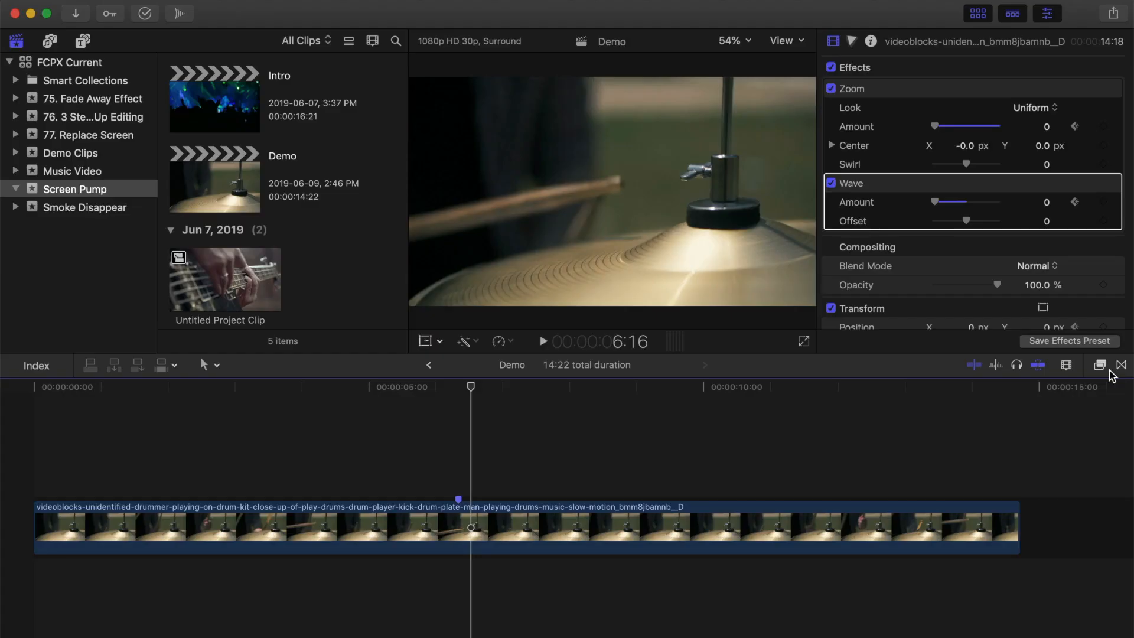
mouse_move(30, 21)
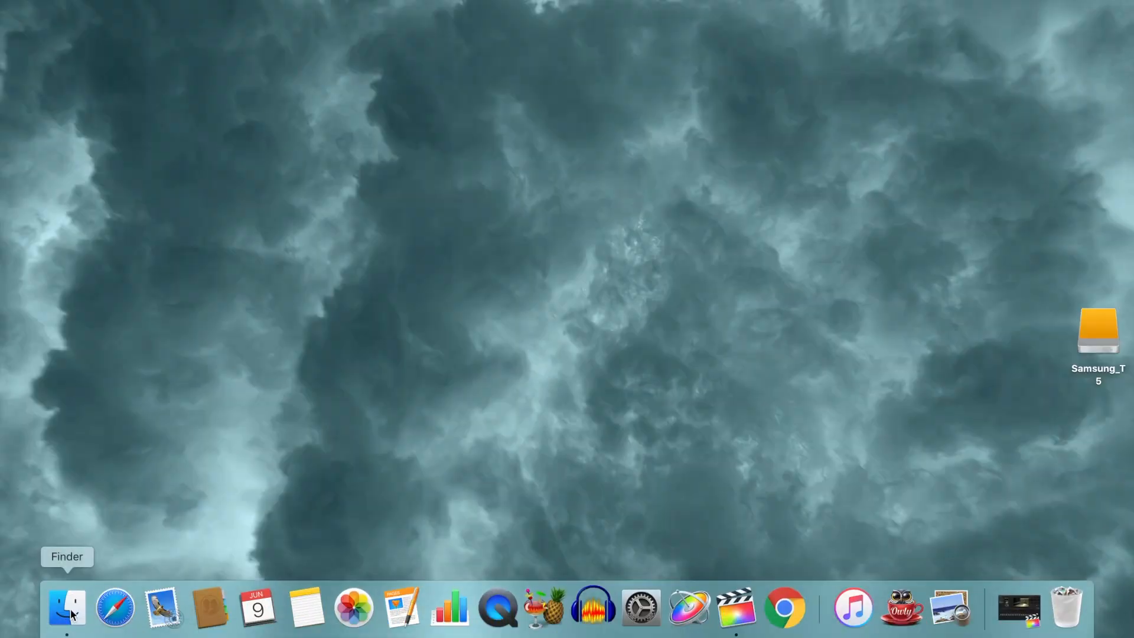
Show the Downloads folder holding the SM Screen Pump download in Finder.
left_click(66, 606)
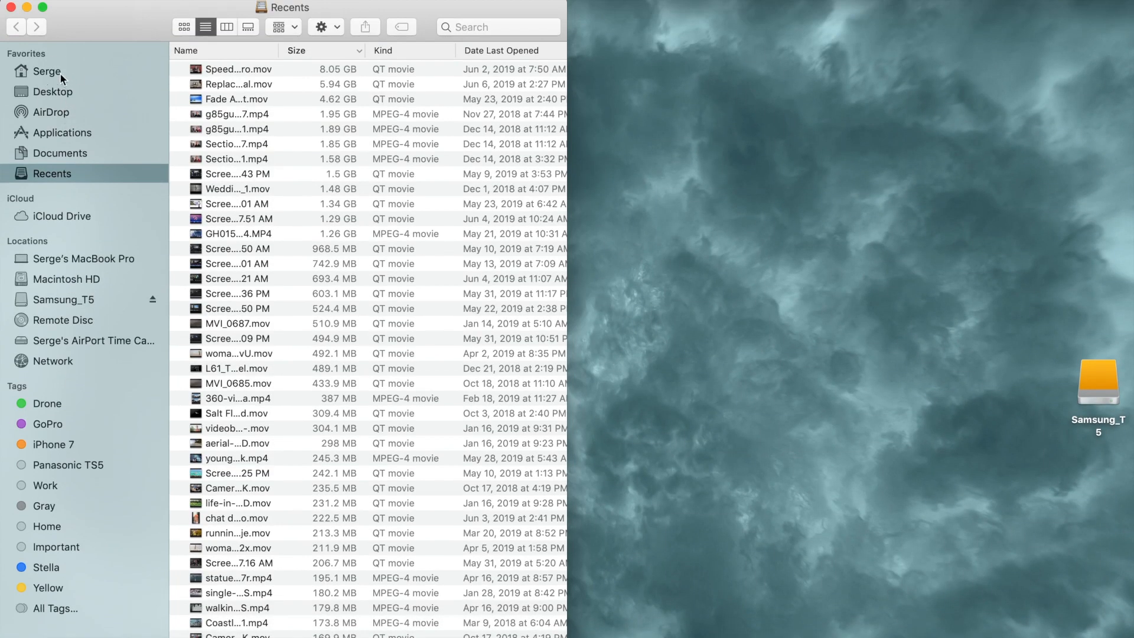
left_click(48, 71)
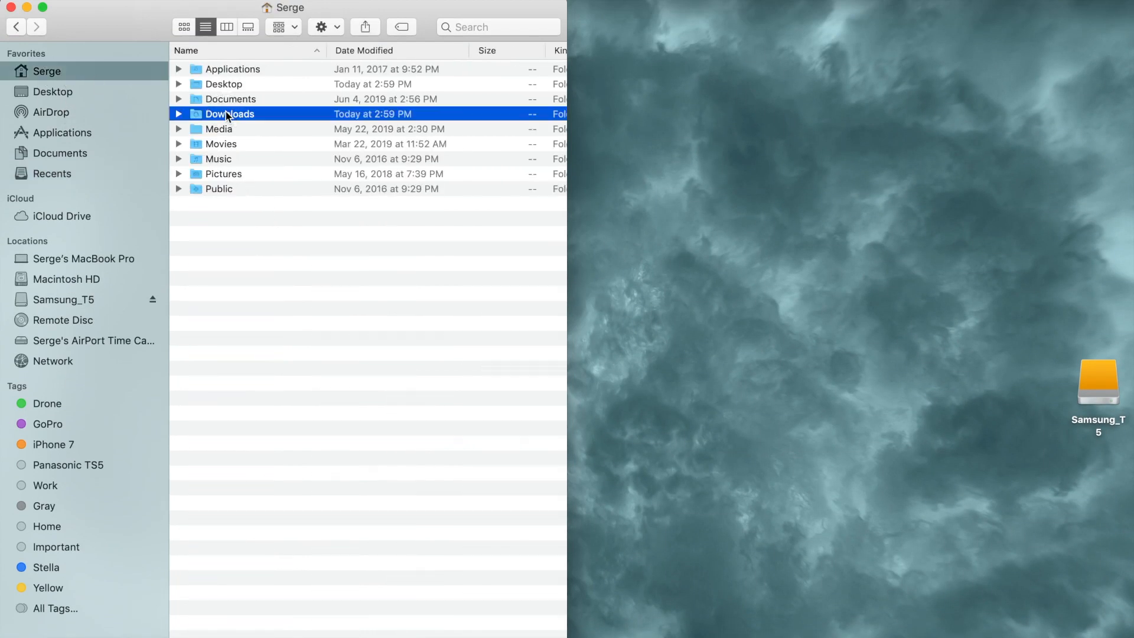
double_click(229, 113)
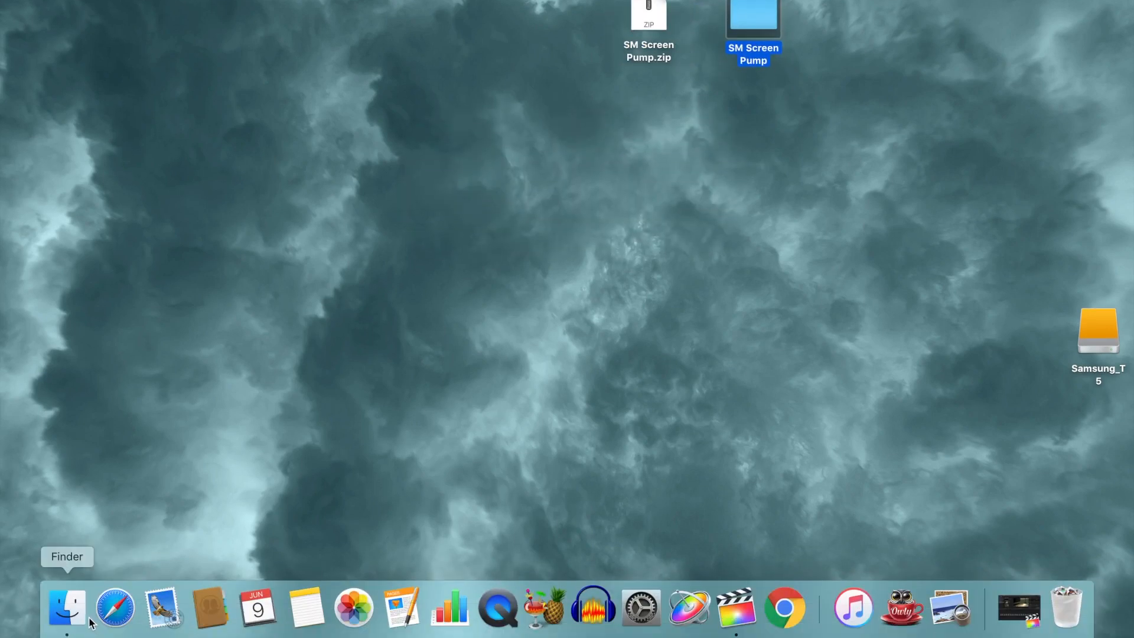
In a second Finder window, go Home › Movies › Motion Templates › Titles.
left_click(66, 608)
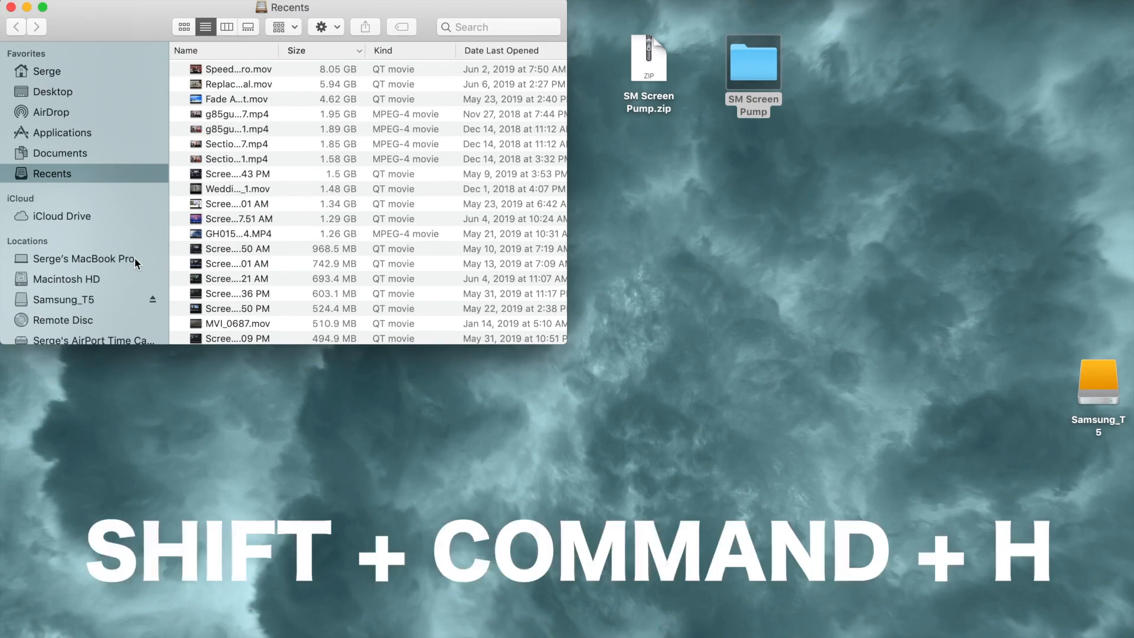
key("shift+cmd+h")
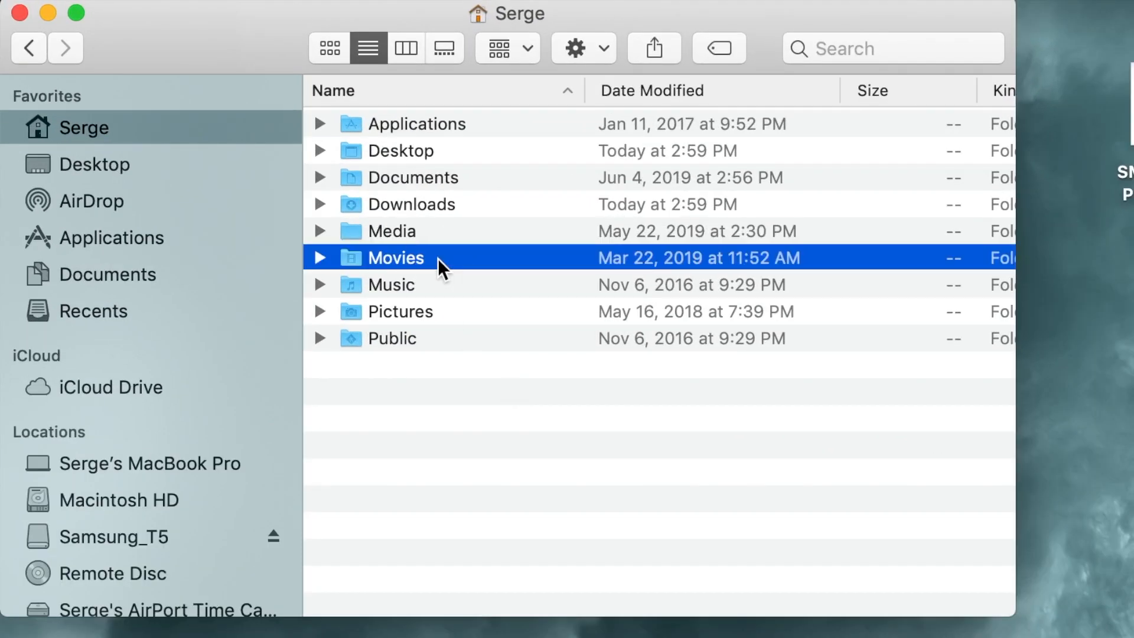
double_click(394, 258)
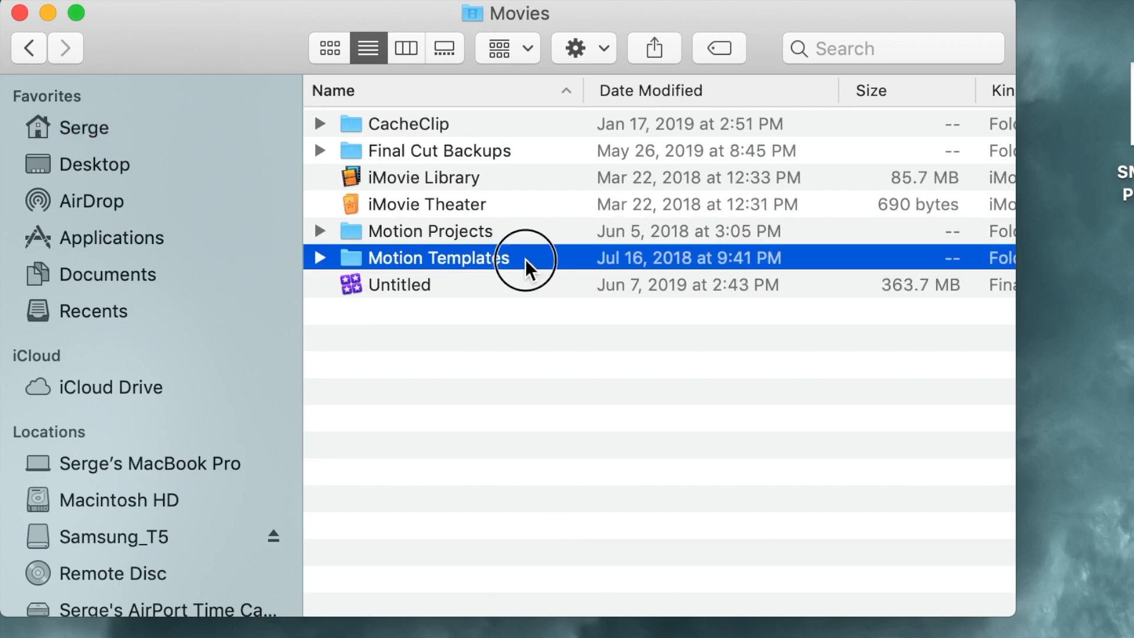
double_click(433, 257)
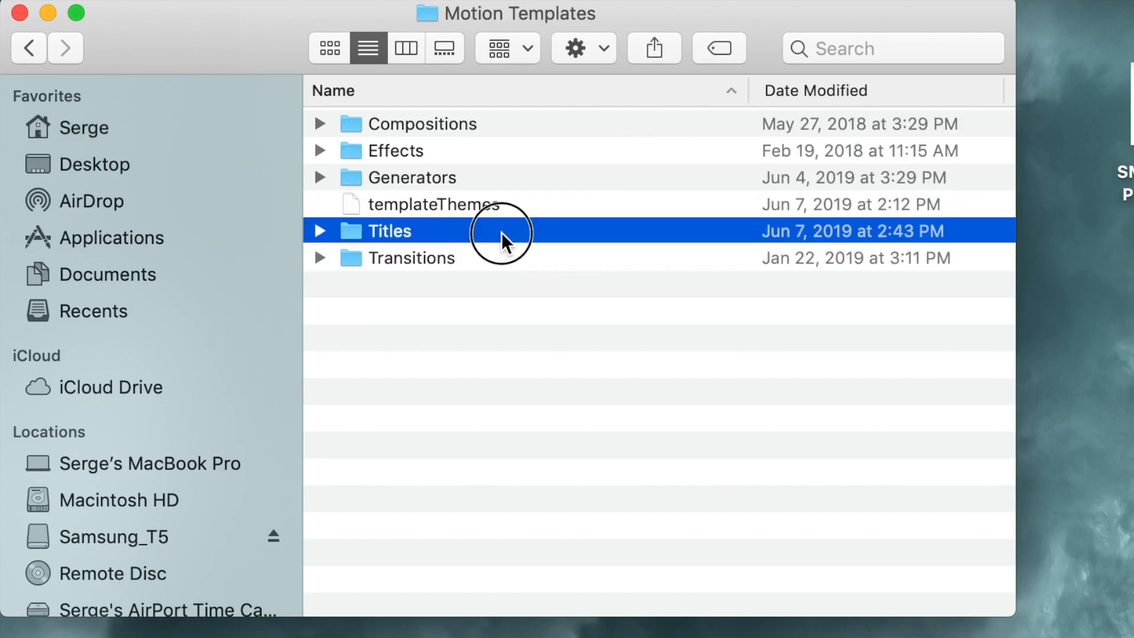
double_click(388, 231)
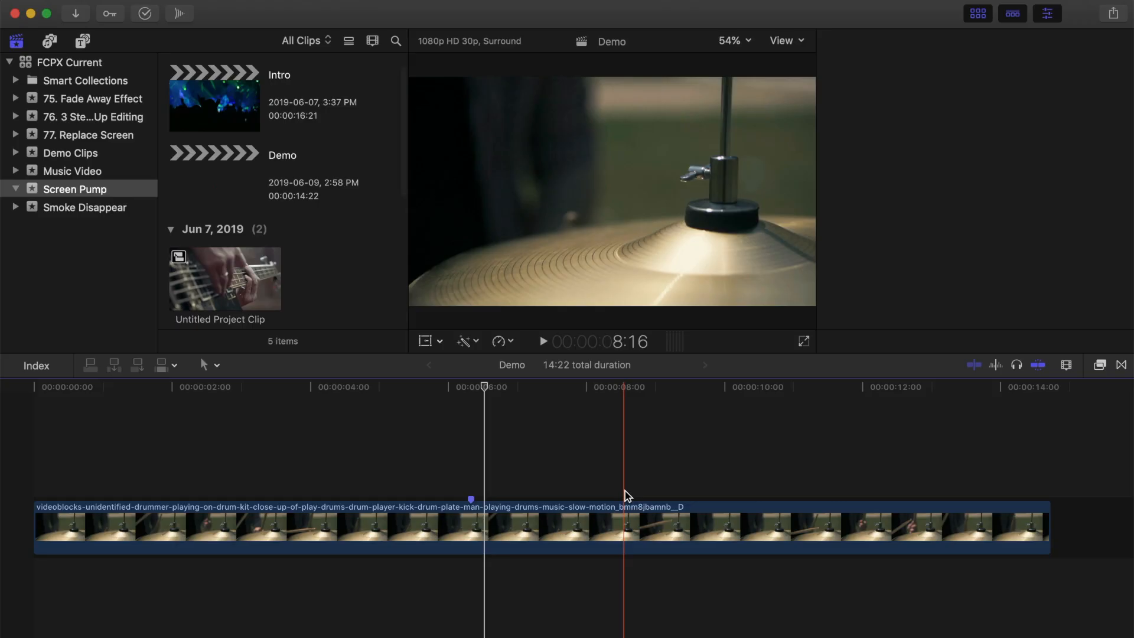
Show the SM Screen Pump category in the Titles browser.
left_click(253, 448)
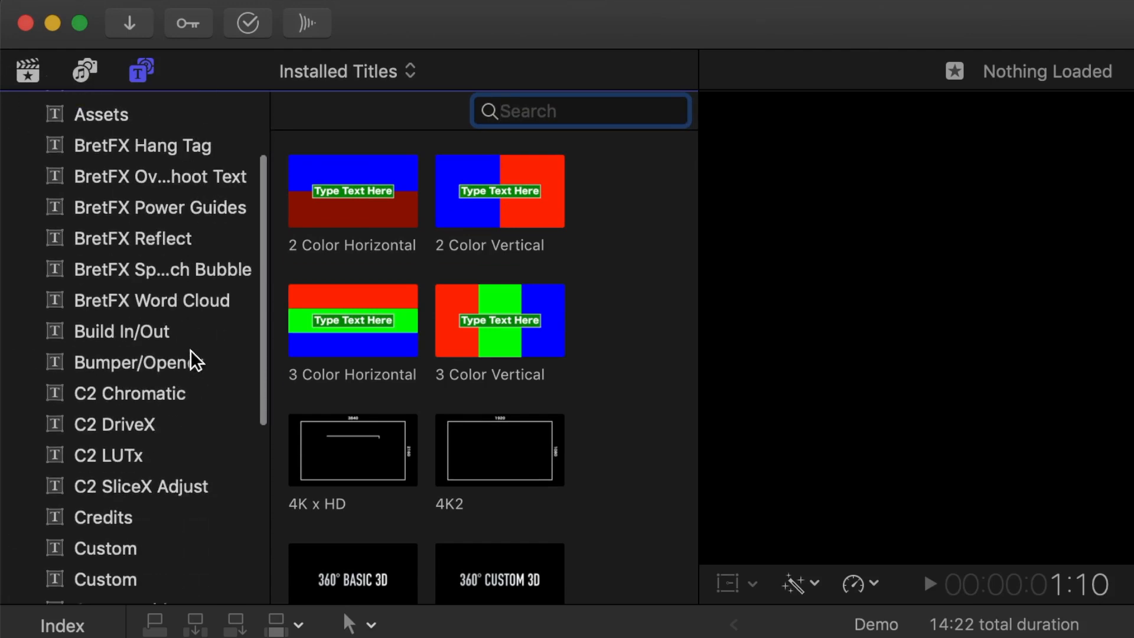
scroll("down", 3)
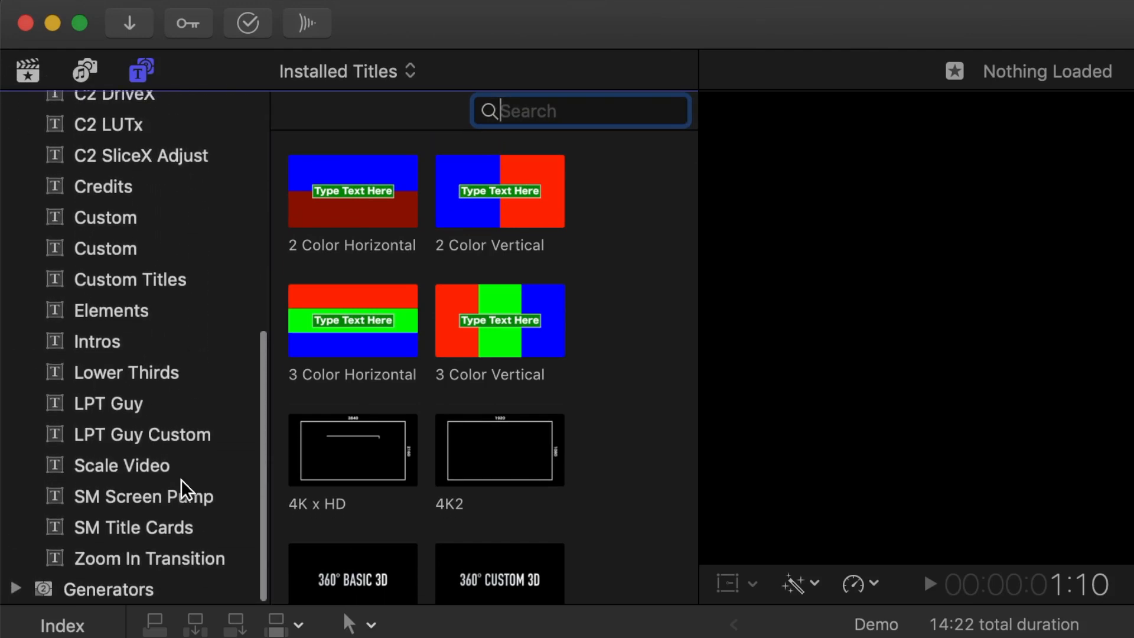
left_click(143, 496)
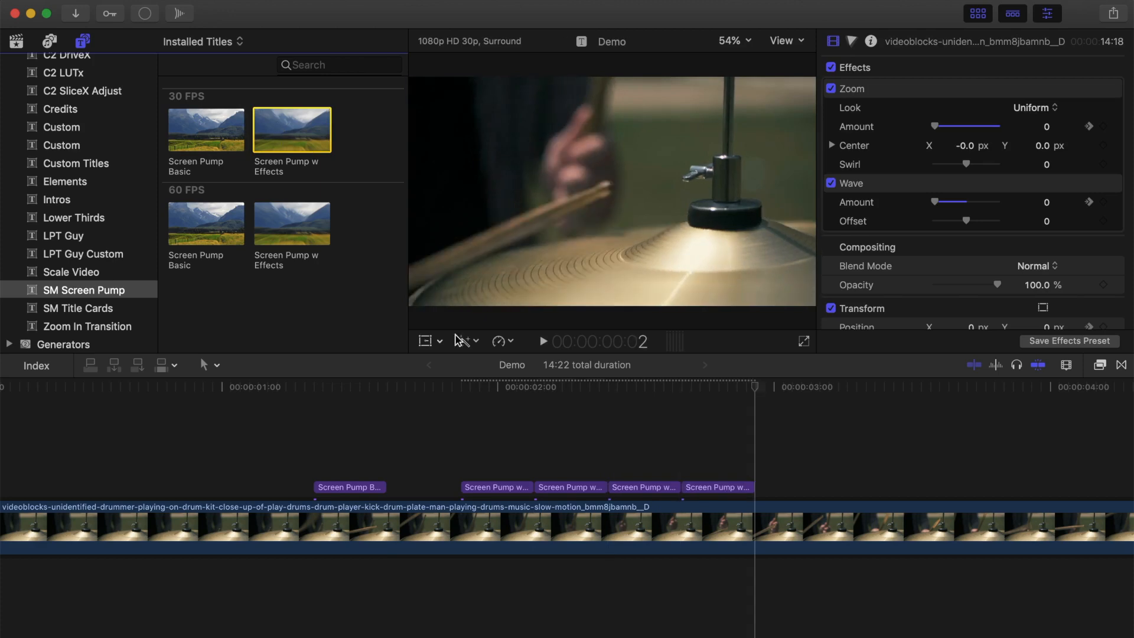
Set a Screen Pump w Effects title's Prism Amount to Heavy Prism.
left_click(498, 486)
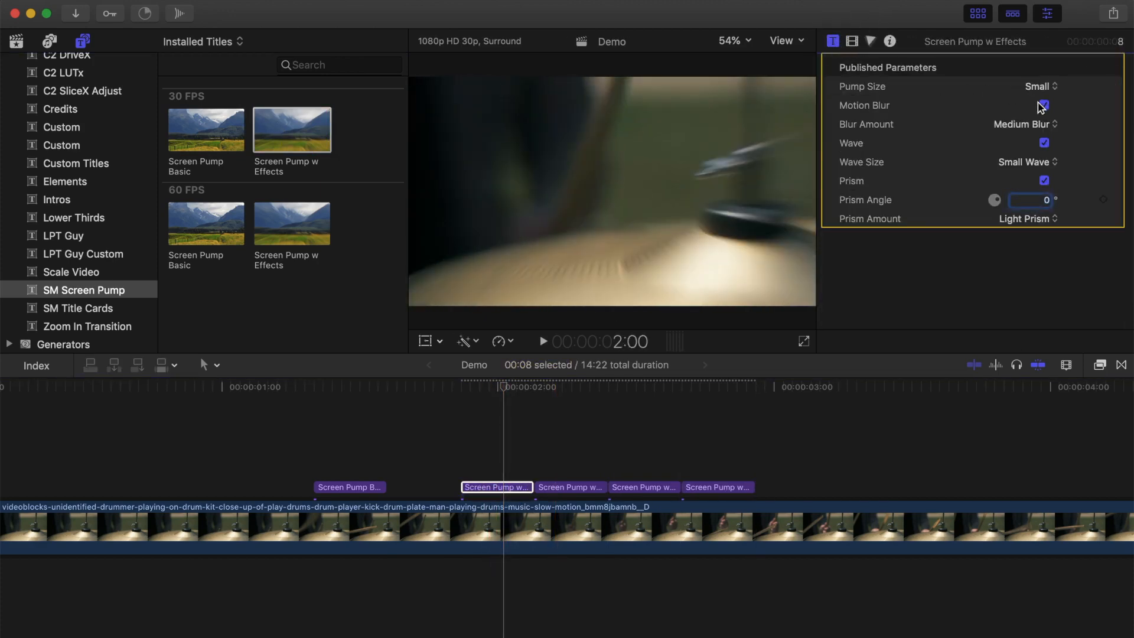
left_click(1026, 219)
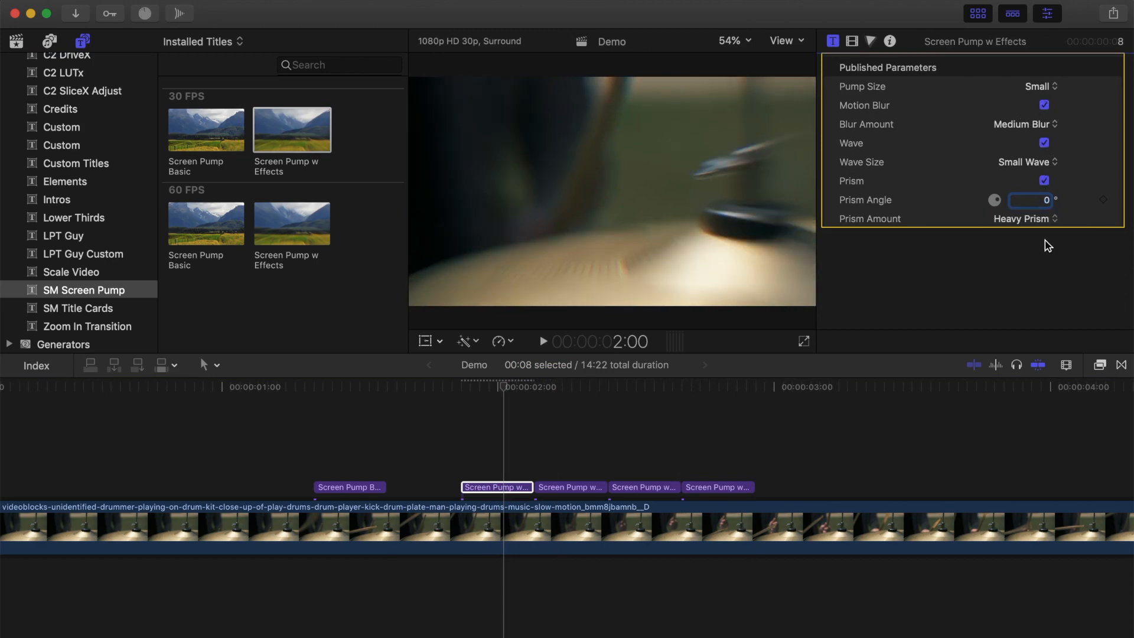